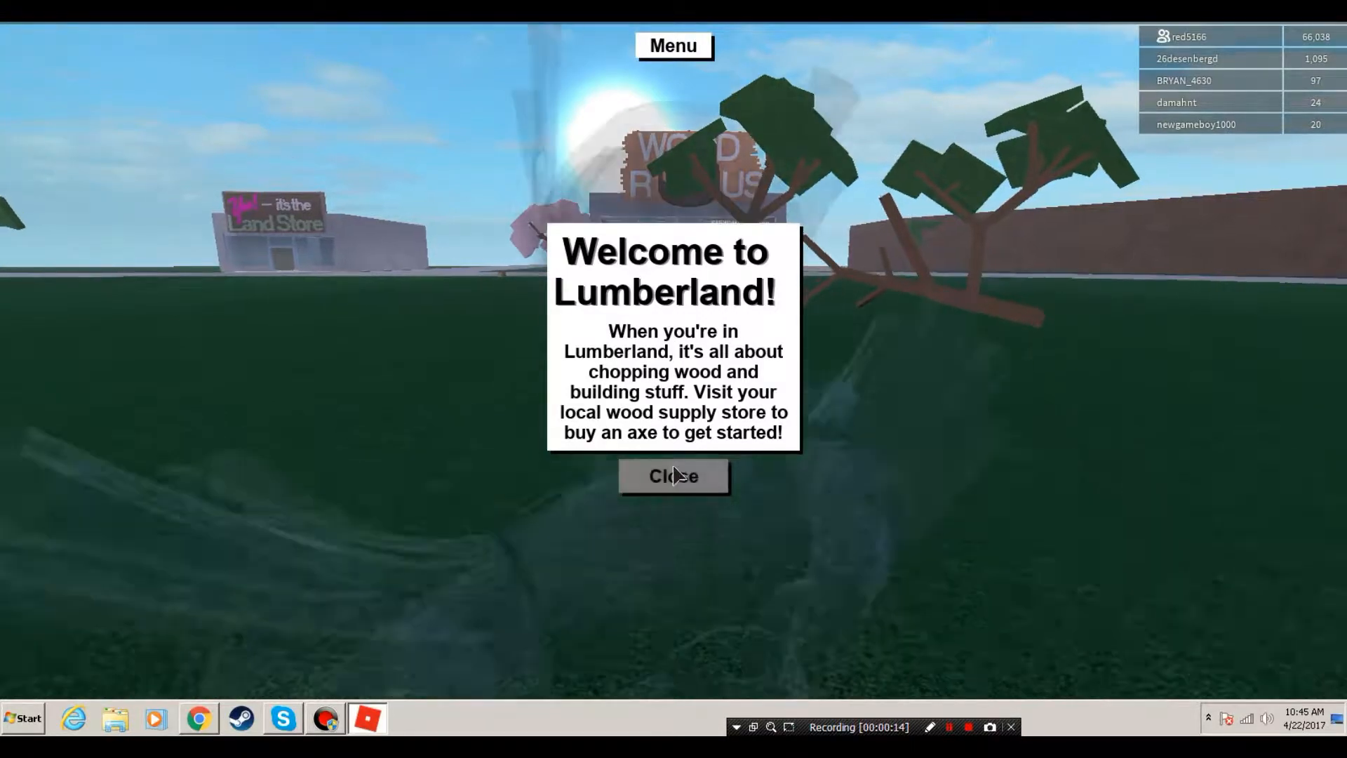
- Close the 'Welcome to Lumberland!' popup
left_click(672, 476)
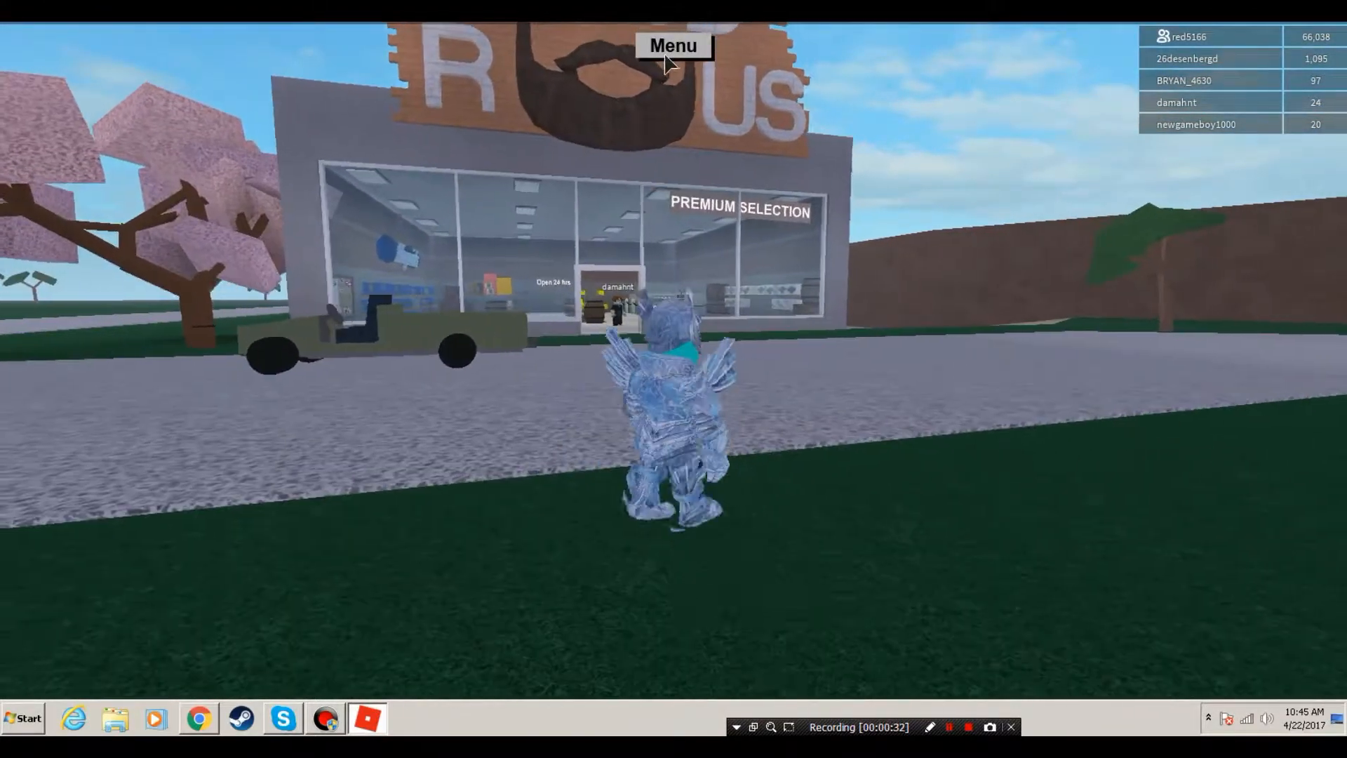
left_click(673, 44)
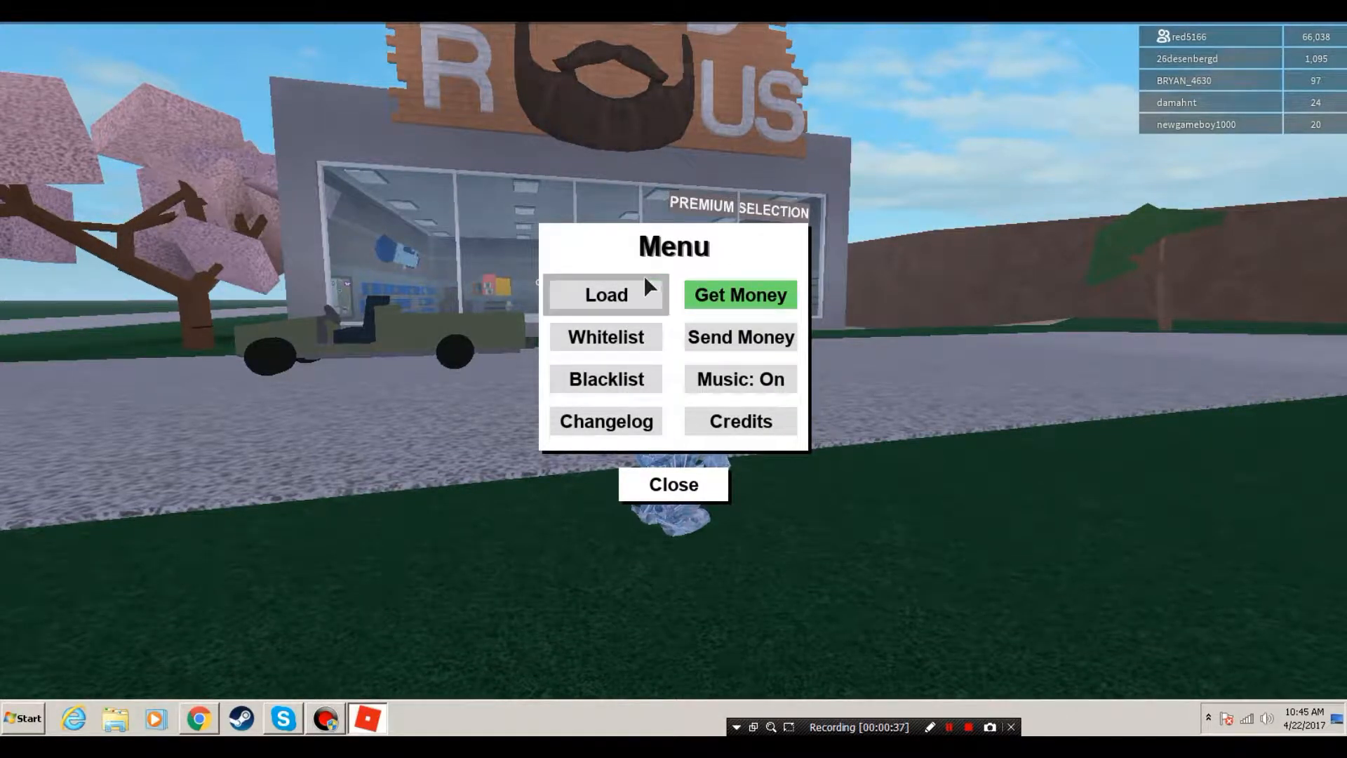
mouse_move(646, 322)
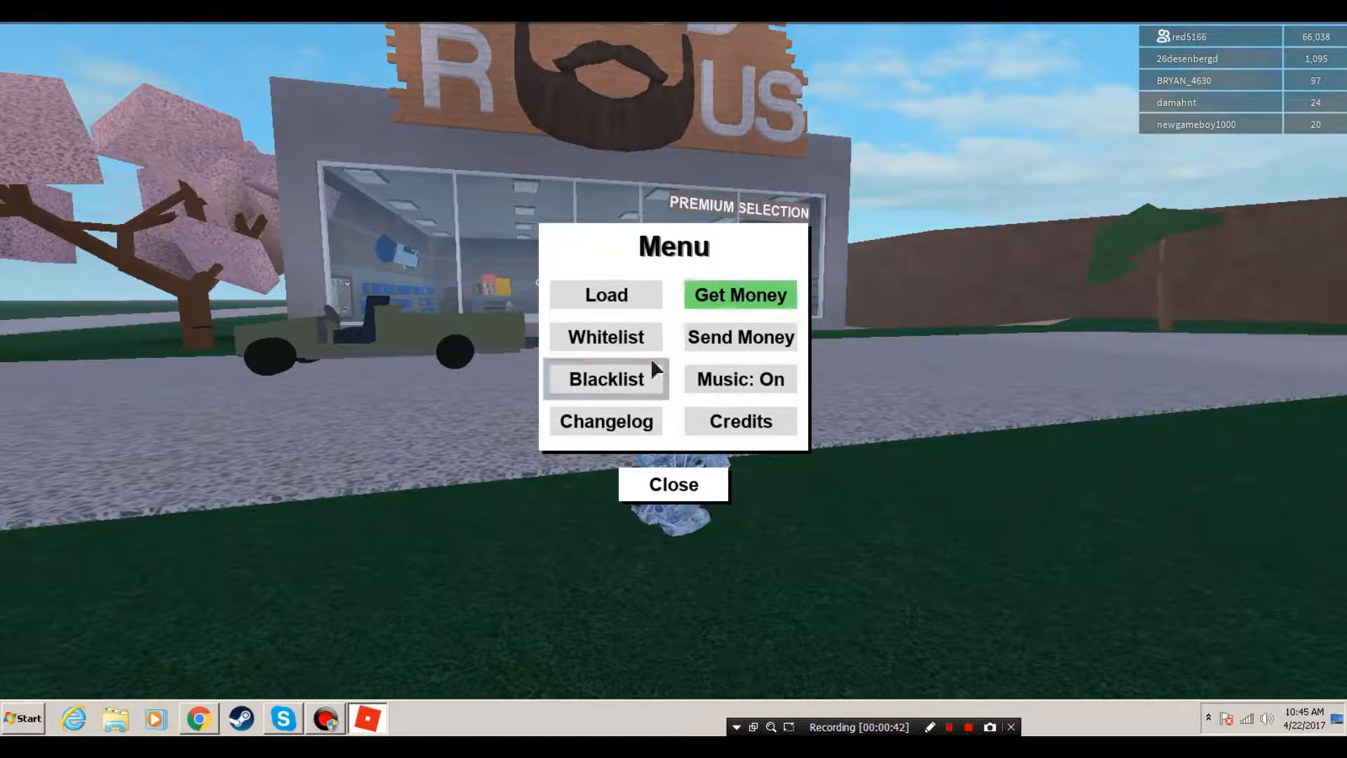
left_click(673, 483)
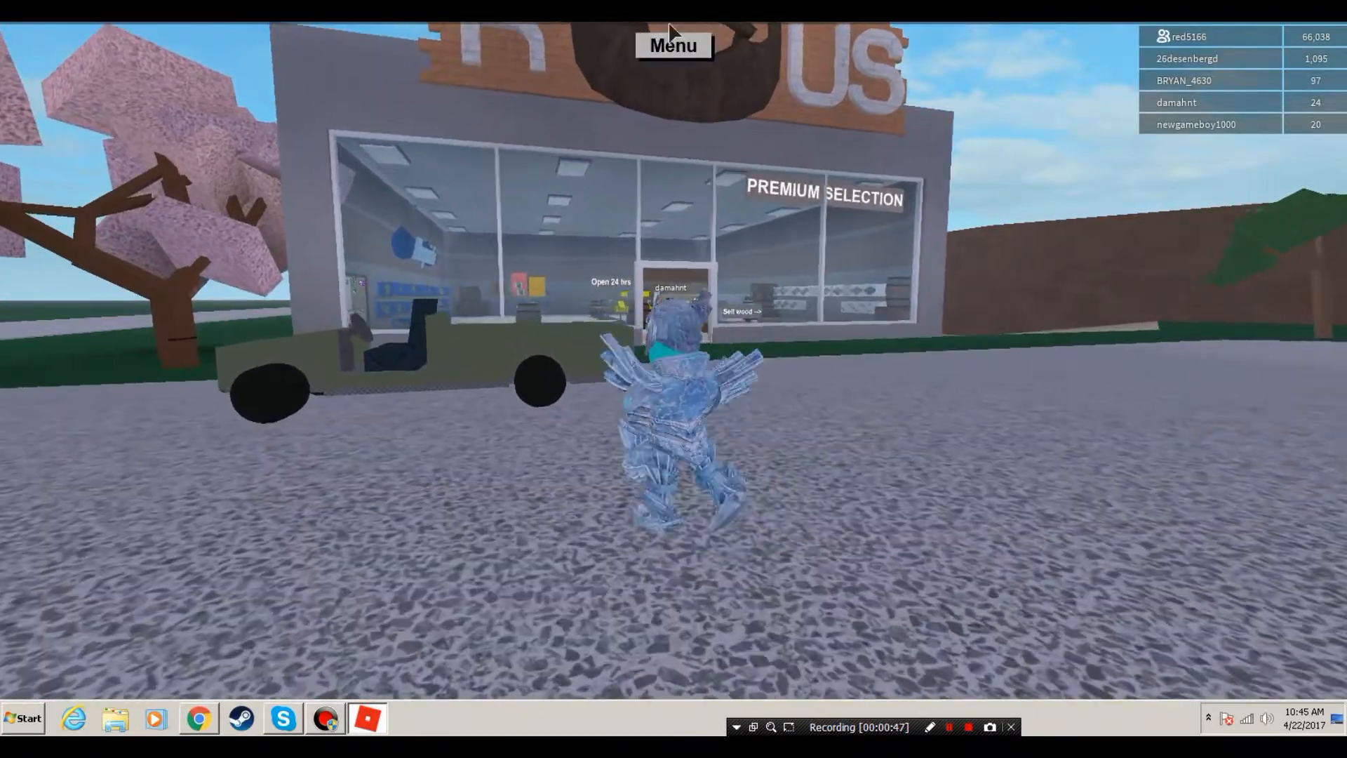
left_click(673, 45)
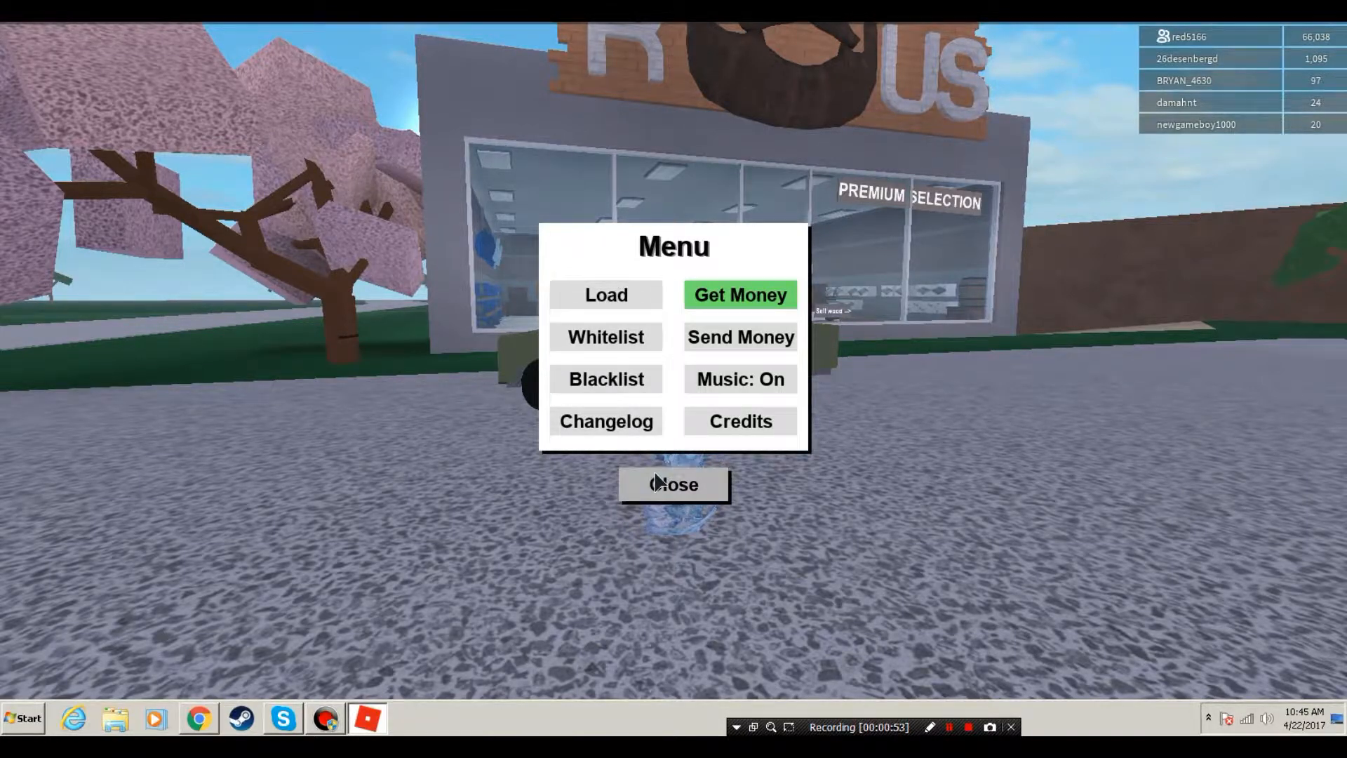
left_click(672, 484)
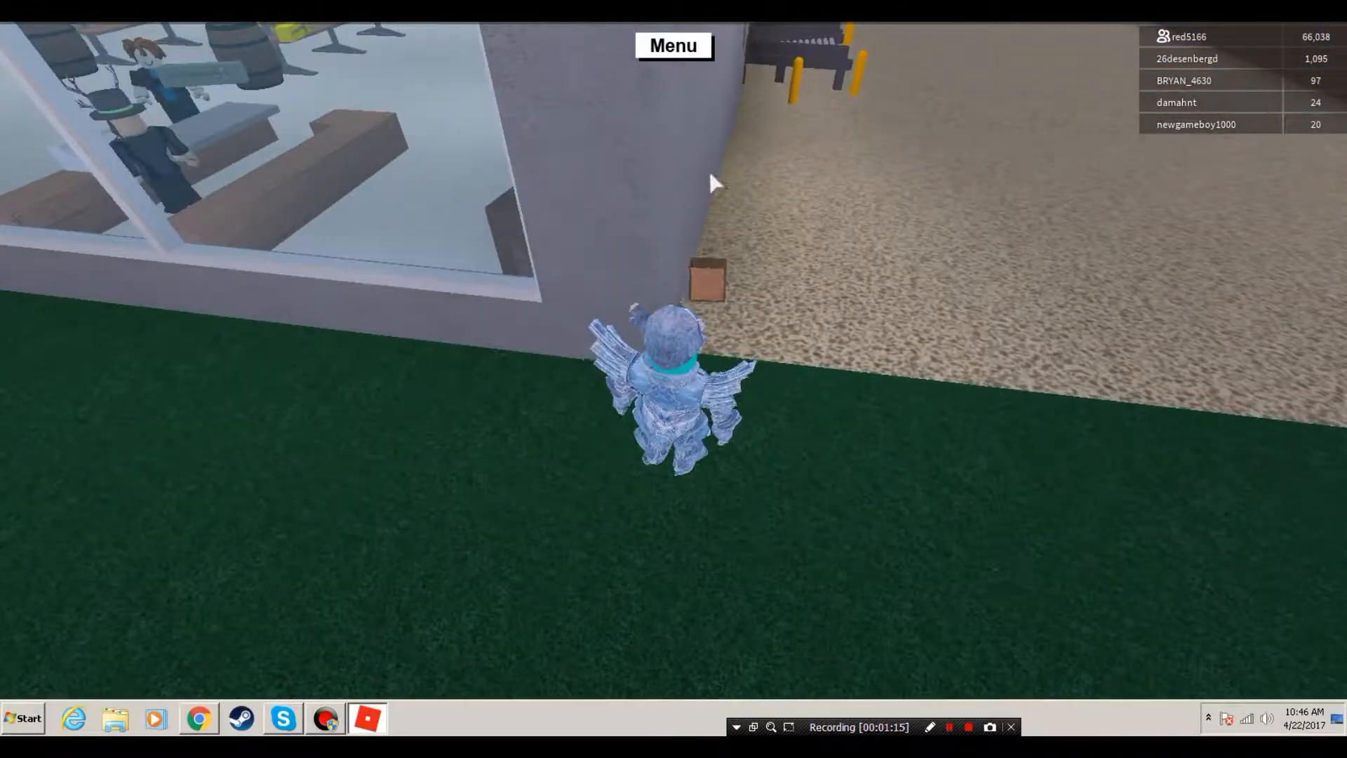
left_click(673, 46)
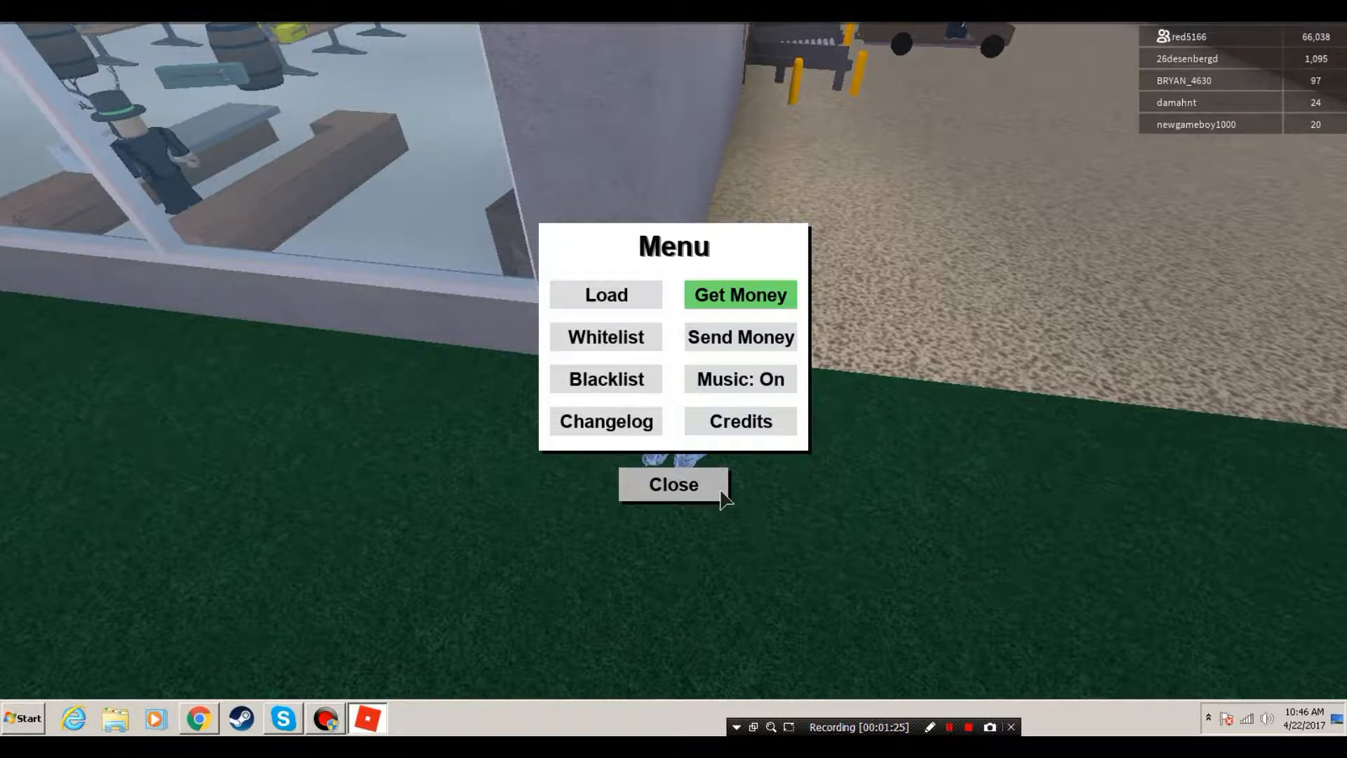
left_click(672, 483)
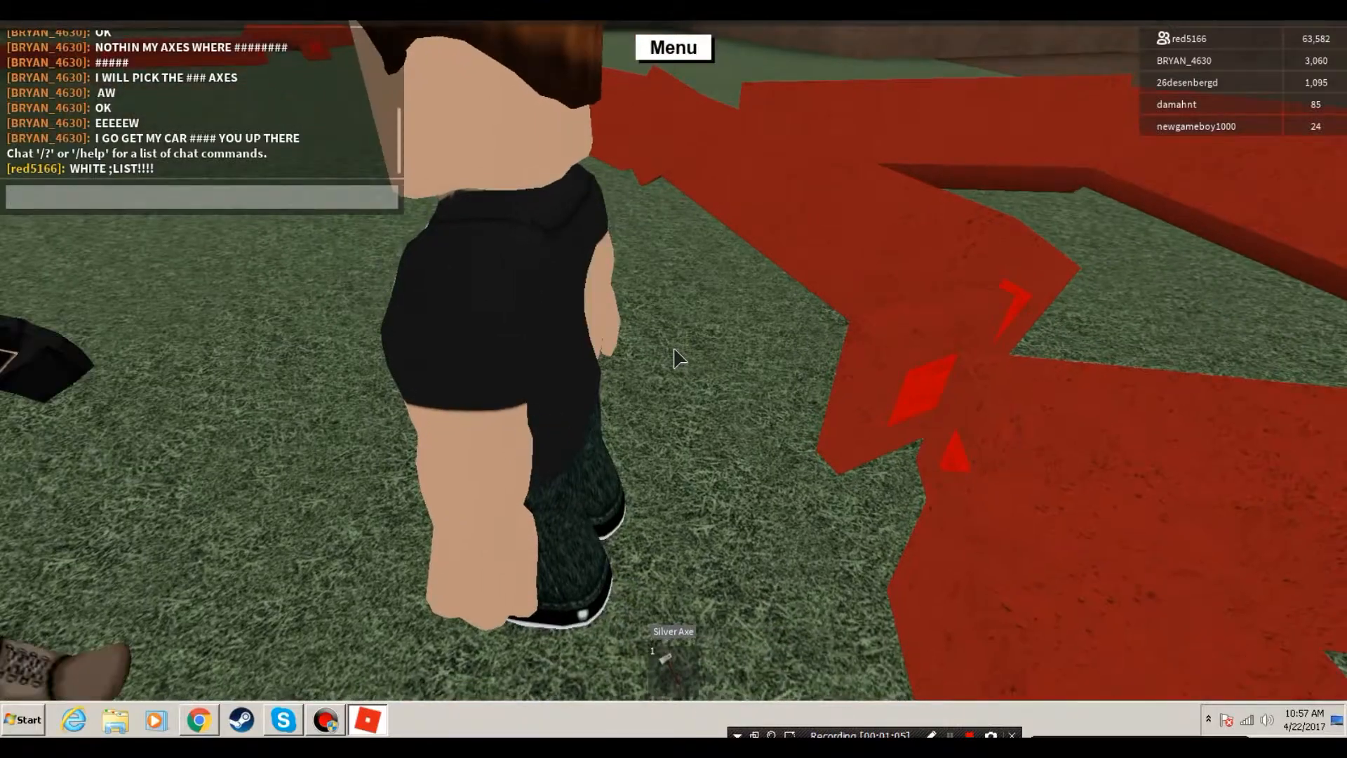
- Walk onto the other player's truck and chat 'kid give us our wood'
type("wadw ssa d w  d aa wa      dsad  d aad")
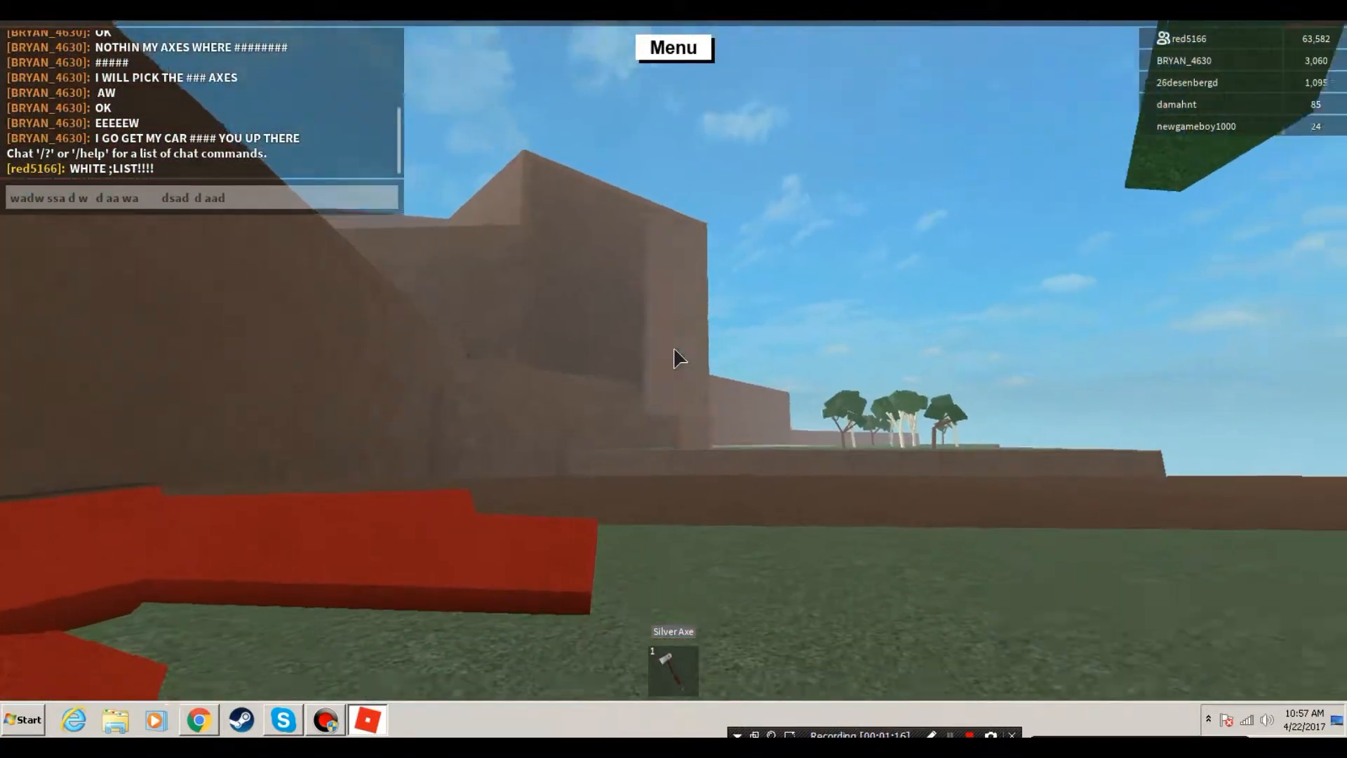
type("wd")
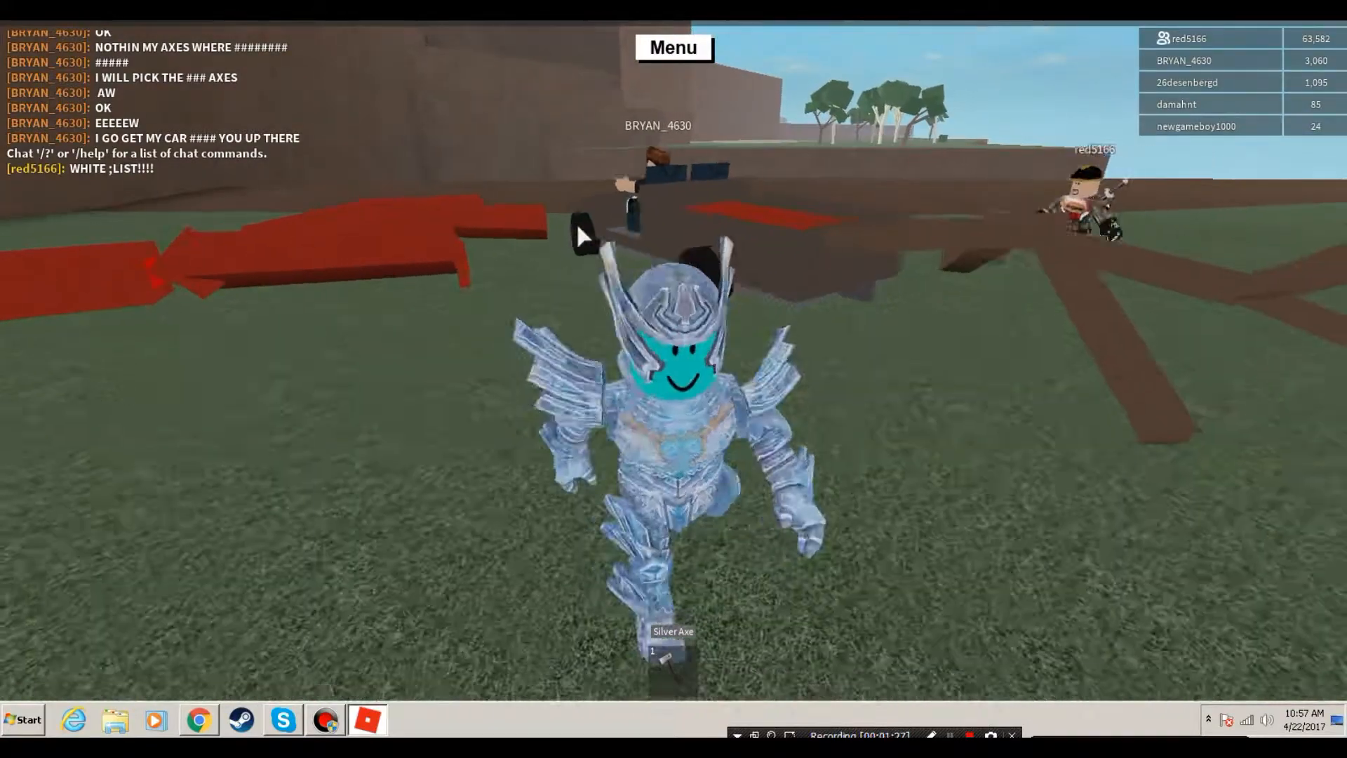
type("wadw ssa d w  d aa wa    dsad d aad  wd")
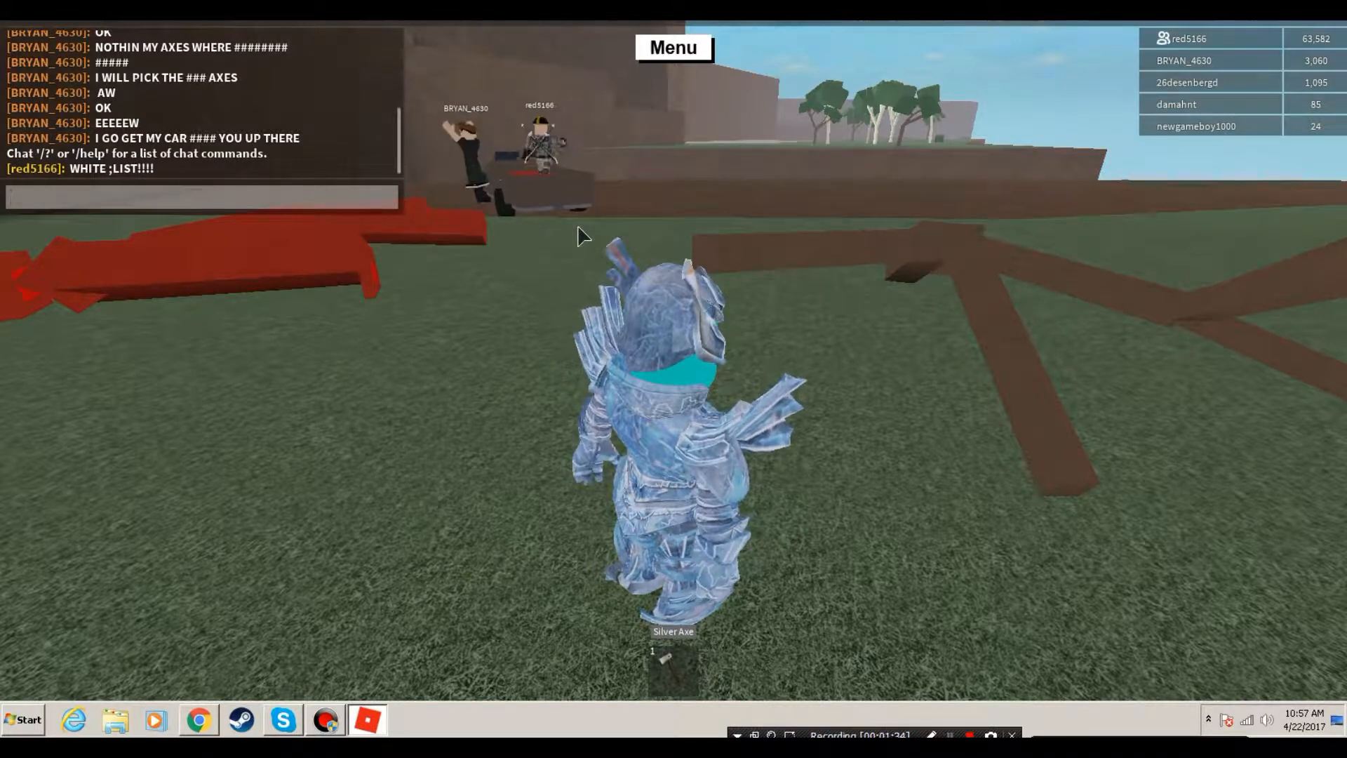
type("kid")
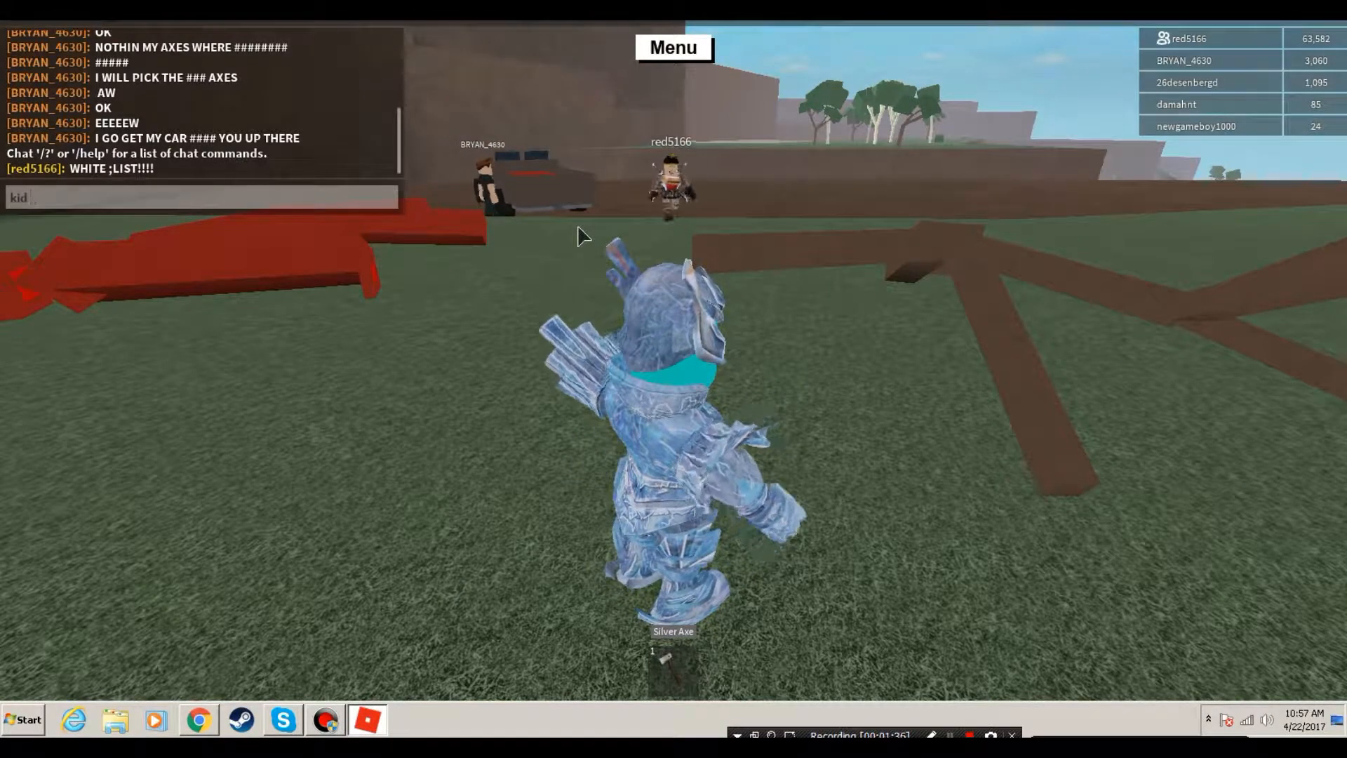
type("give b")
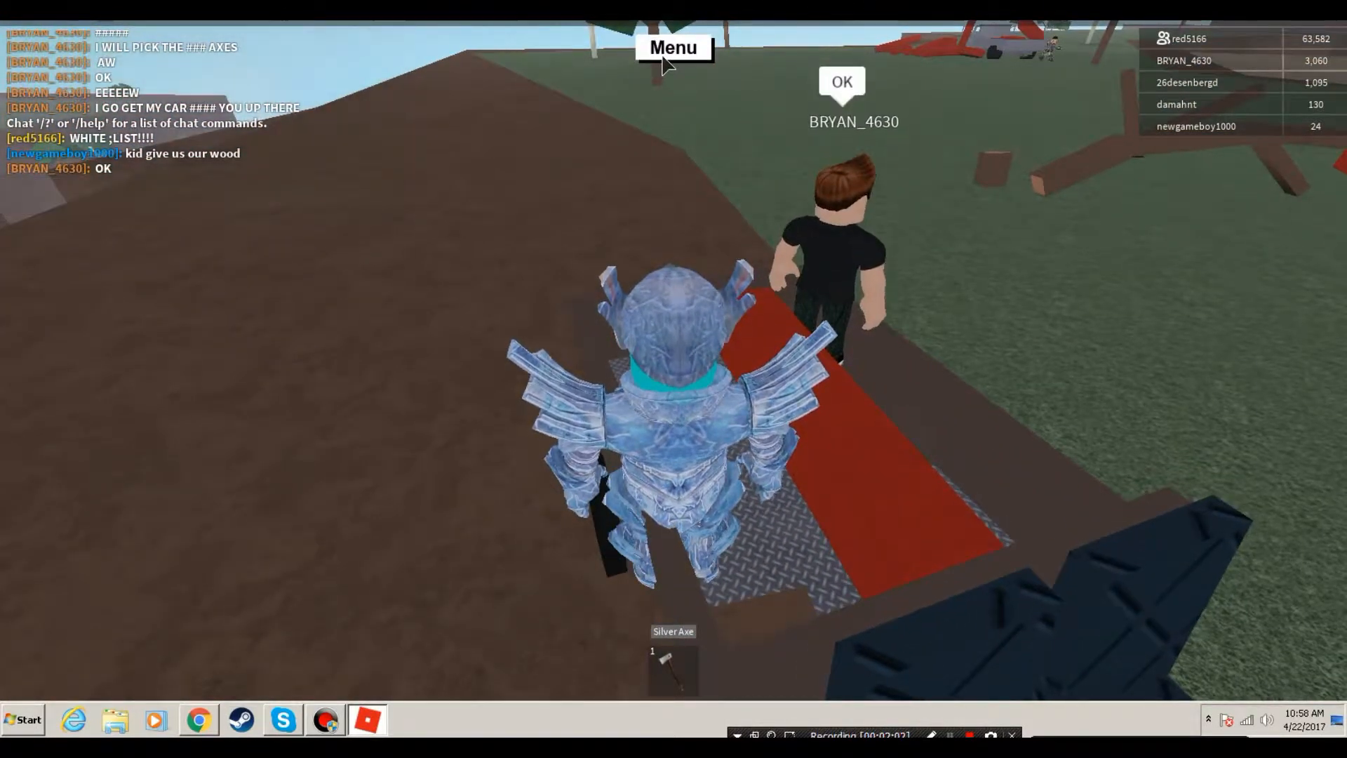
- Add the wood thief to the Blacklist from the game Menu, then close it
left_click(674, 47)
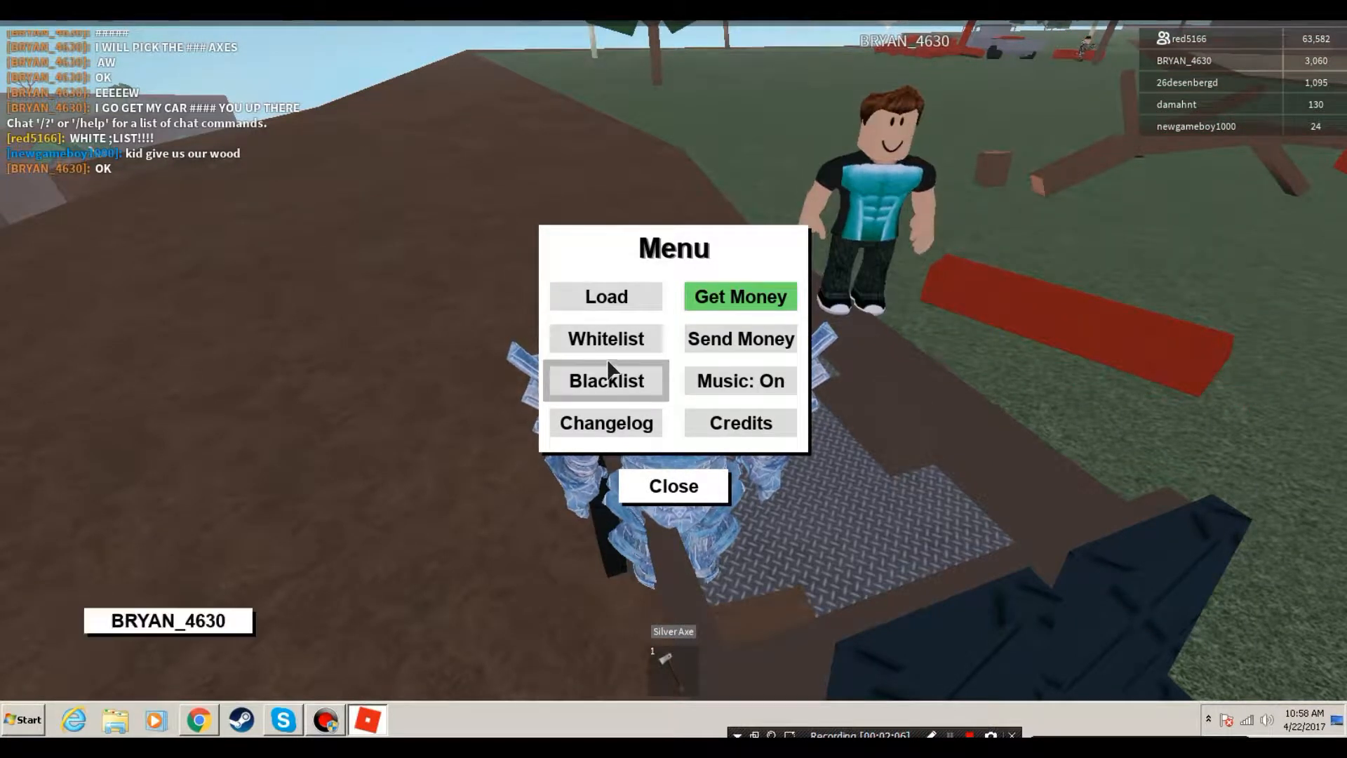
left_click(605, 381)
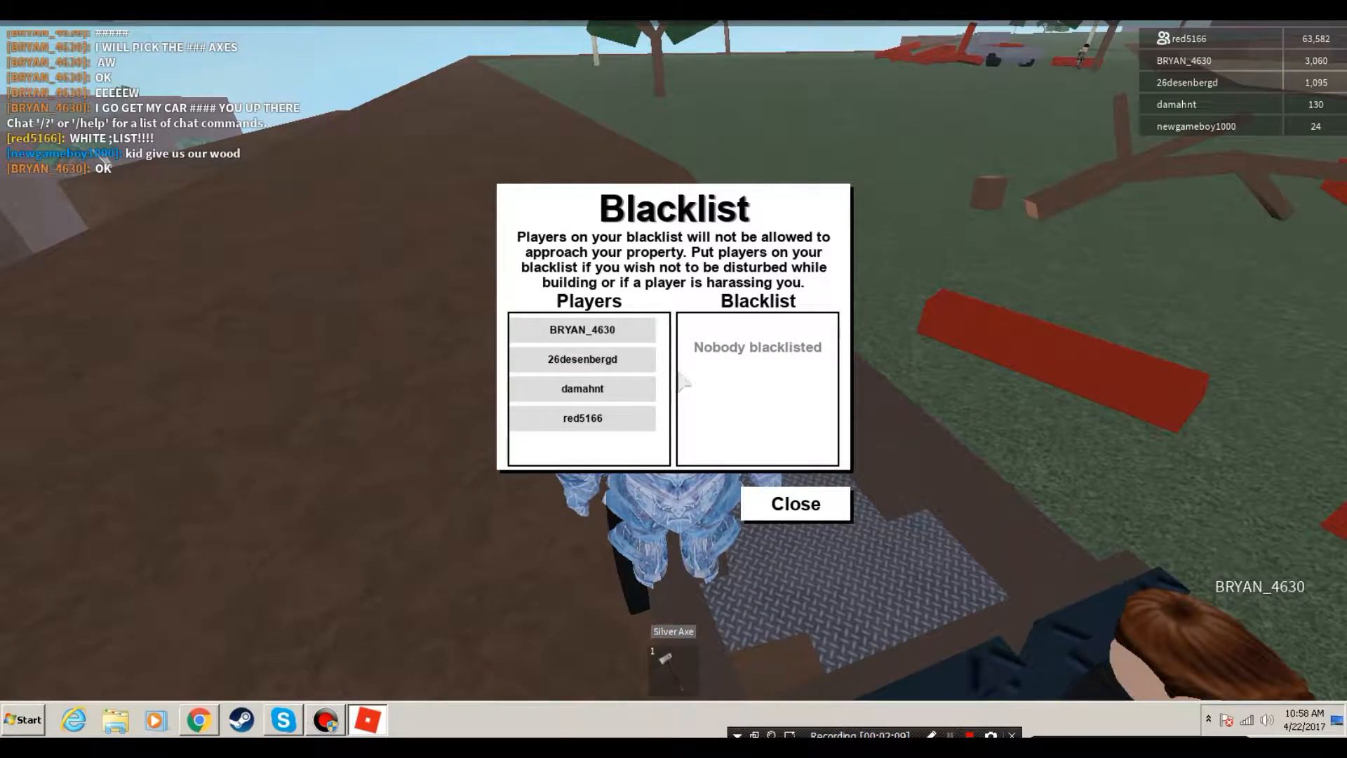
left_click(581, 329)
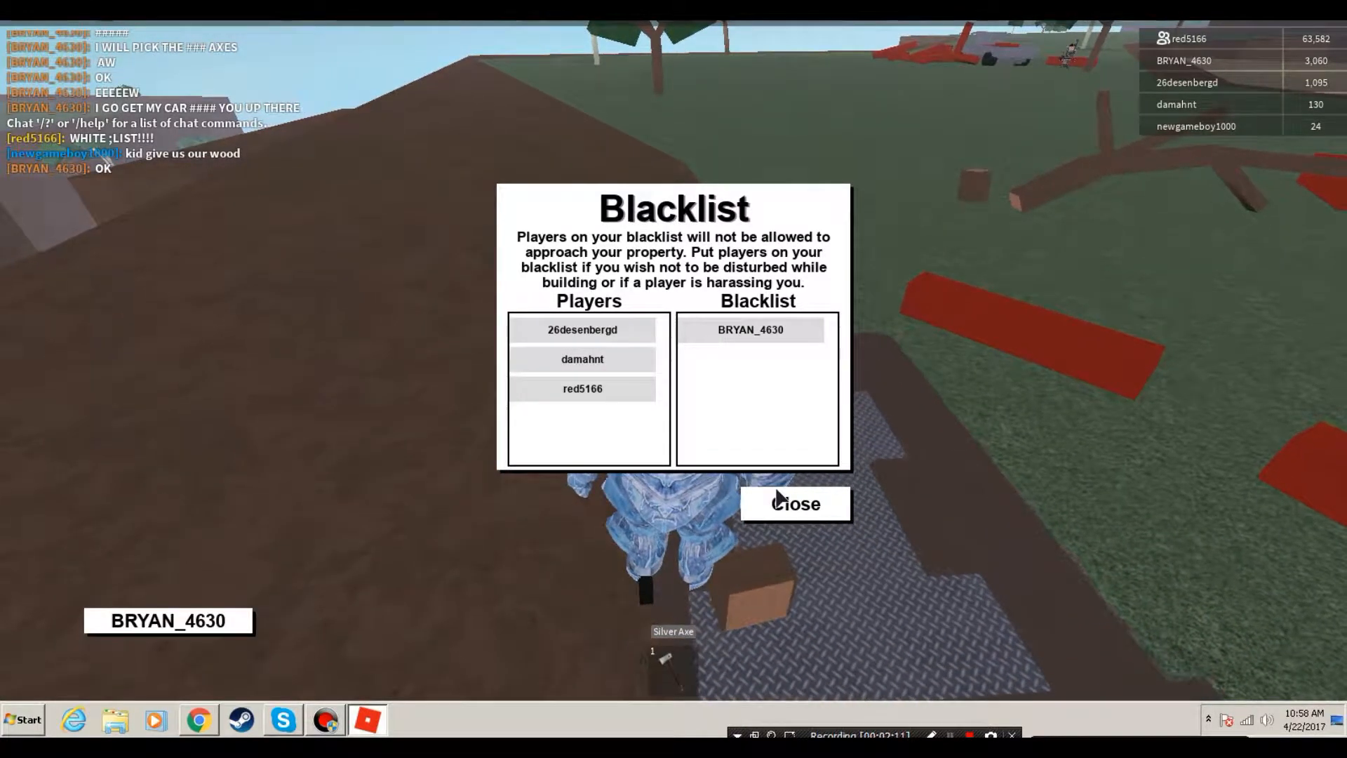
left_click(793, 504)
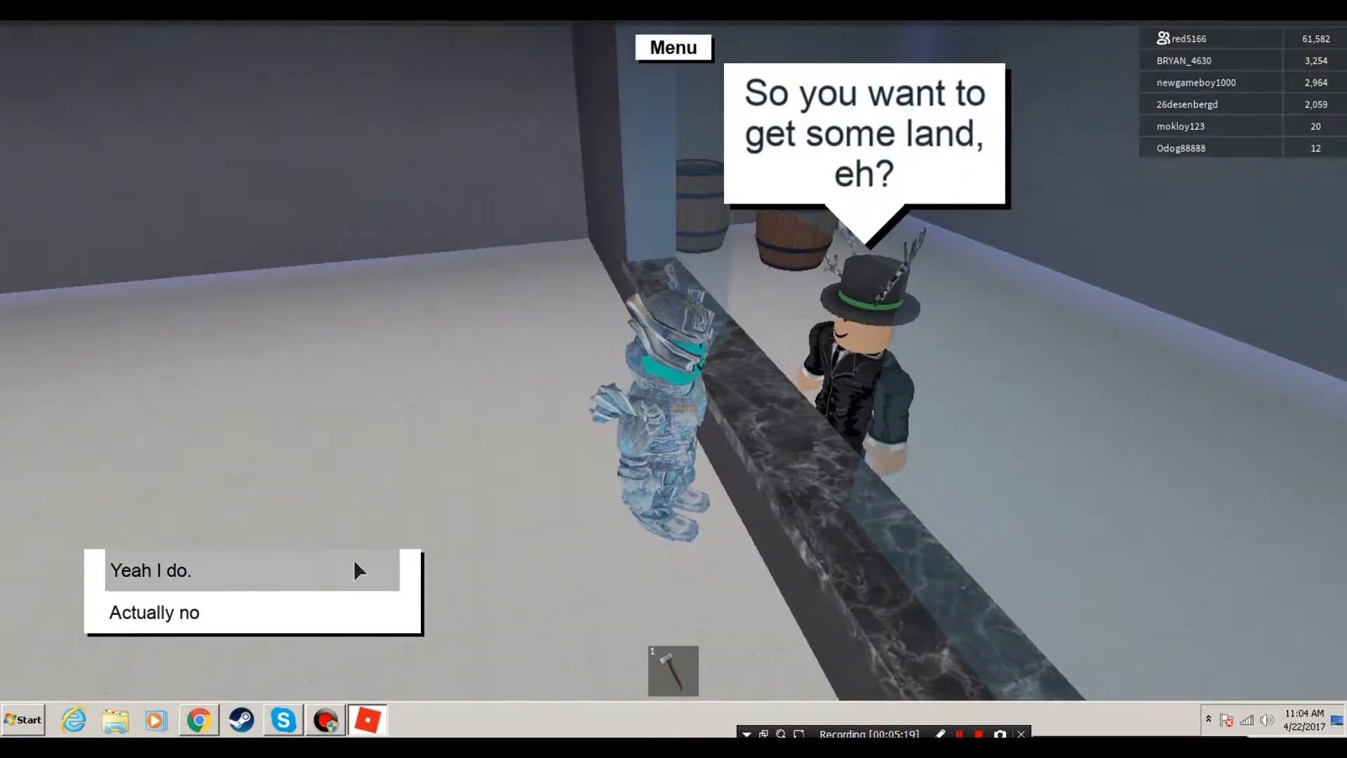
- Agree to get land, browse to another plot, and confirm its $100 purchase
left_click(150, 569)
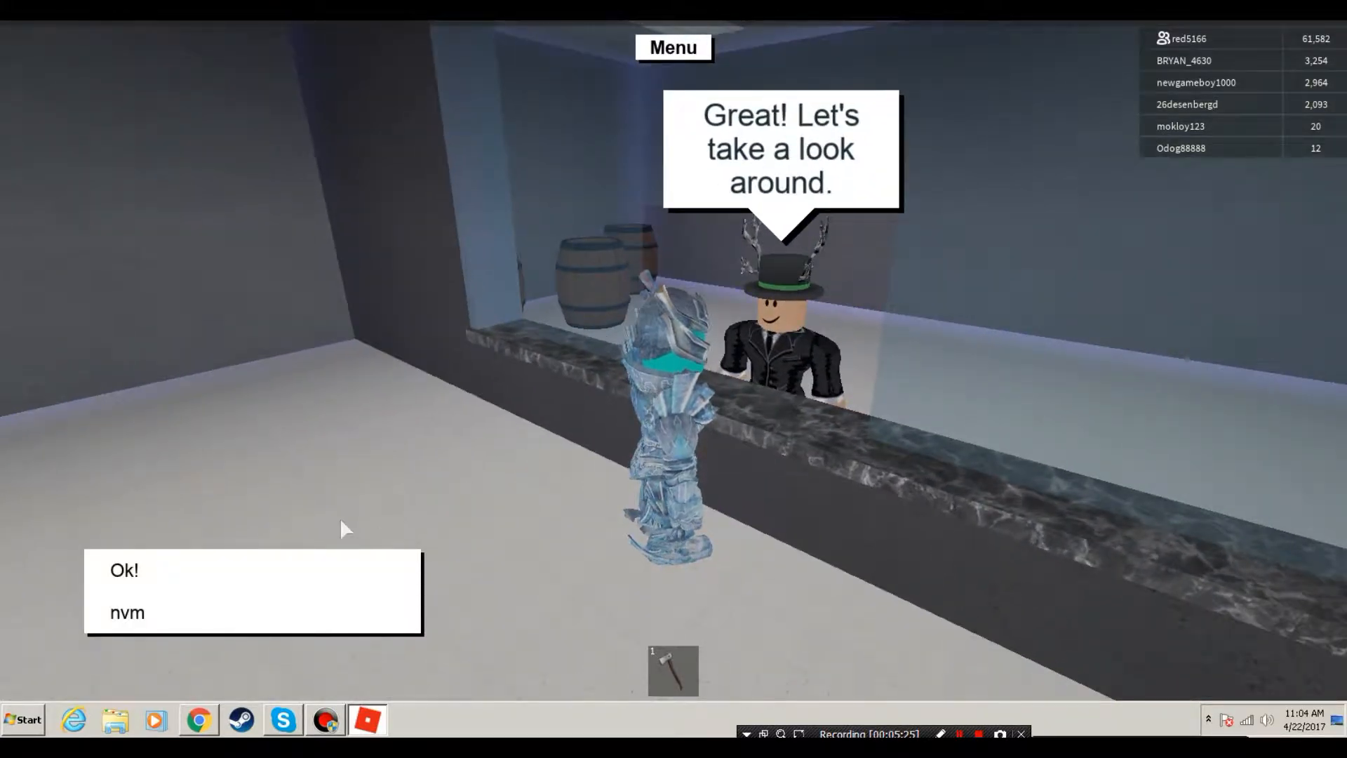
left_click(125, 569)
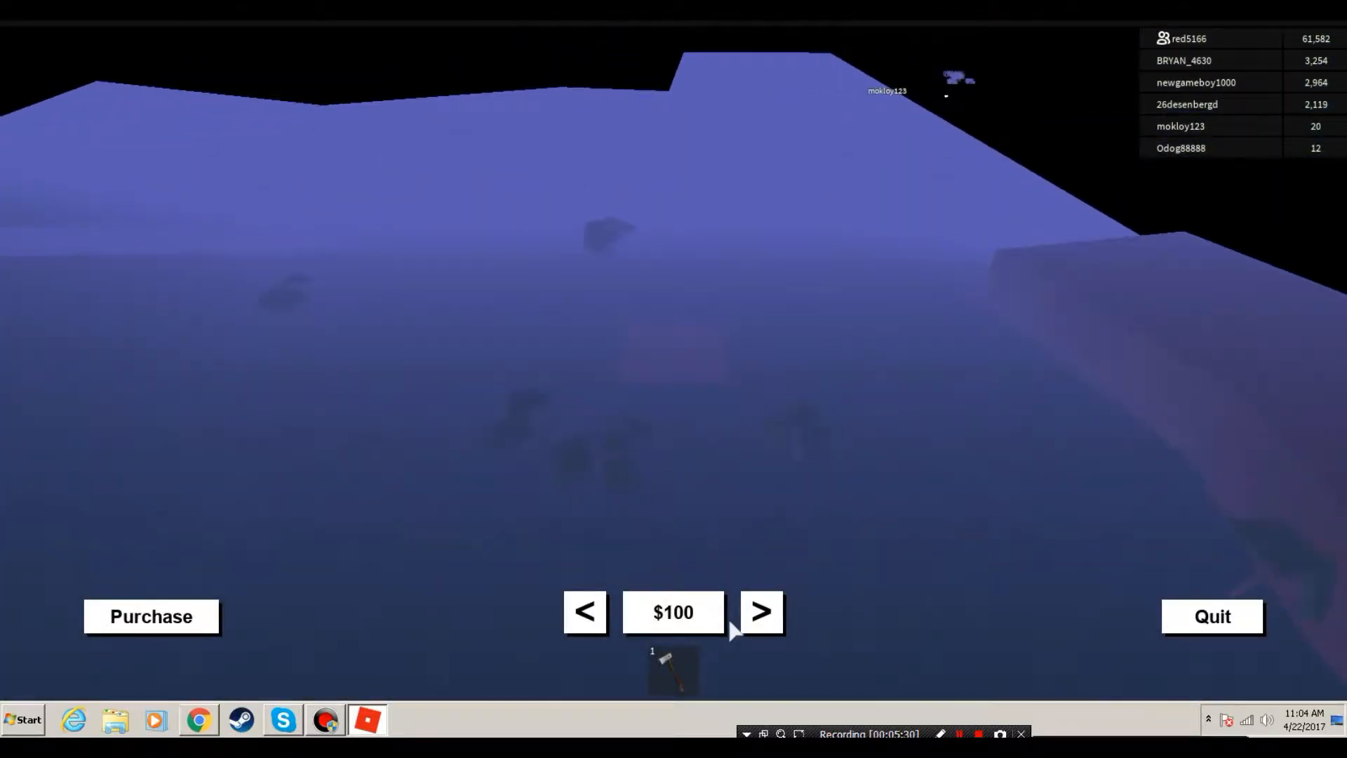
left_click(761, 612)
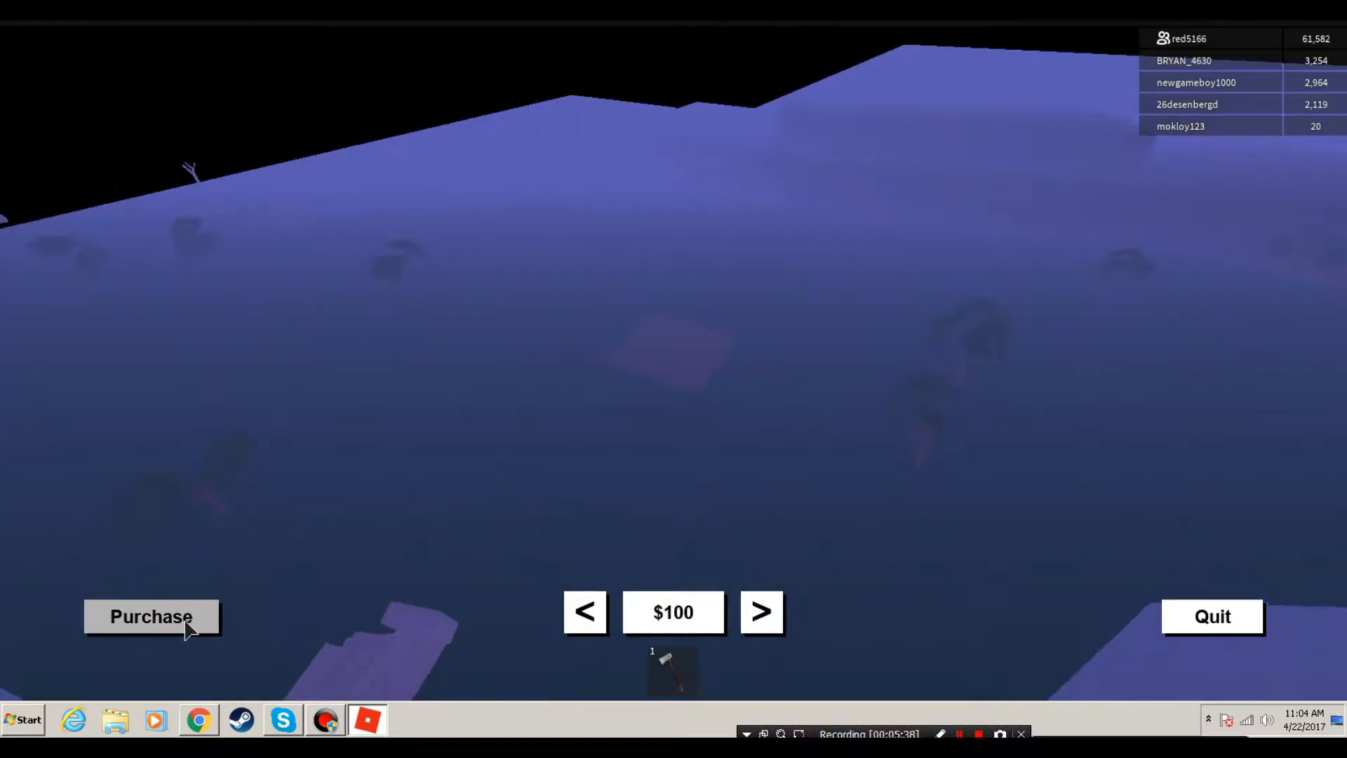
left_click(150, 616)
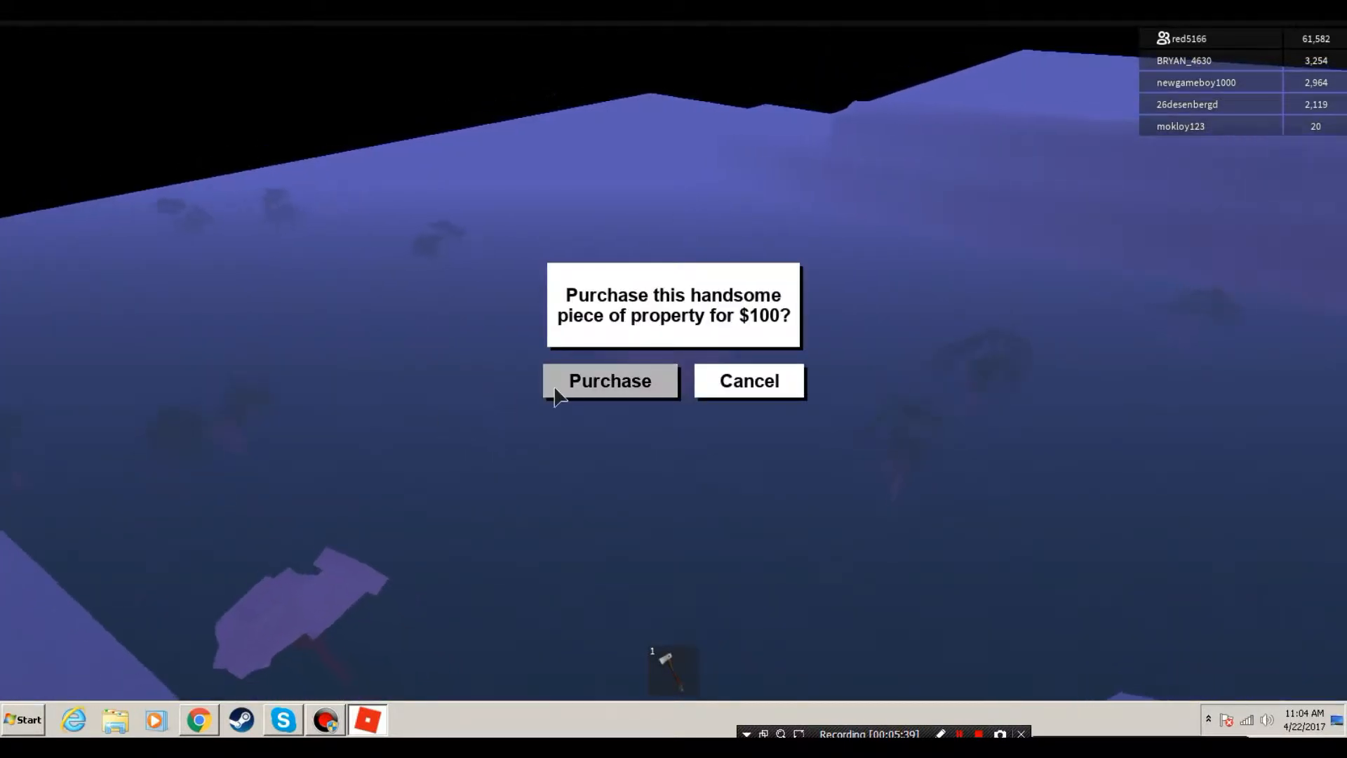
left_click(609, 381)
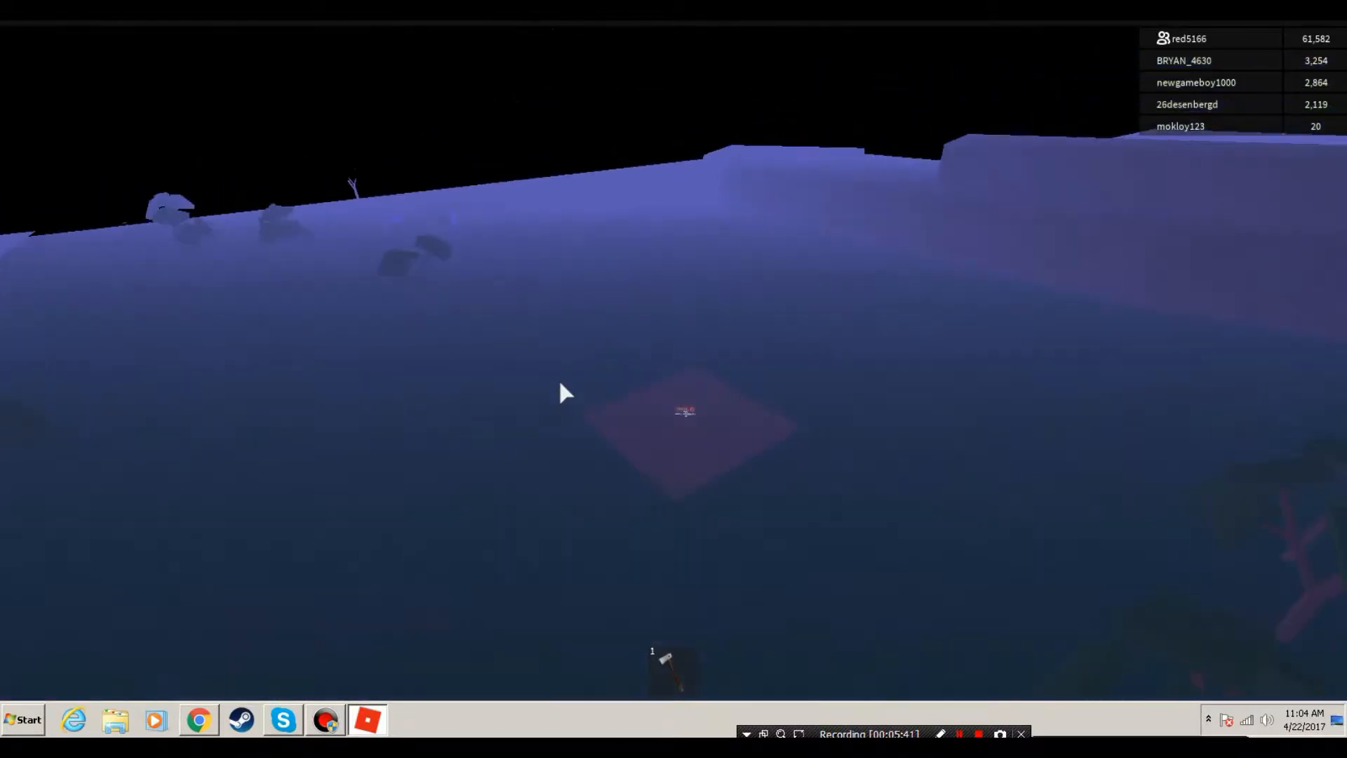